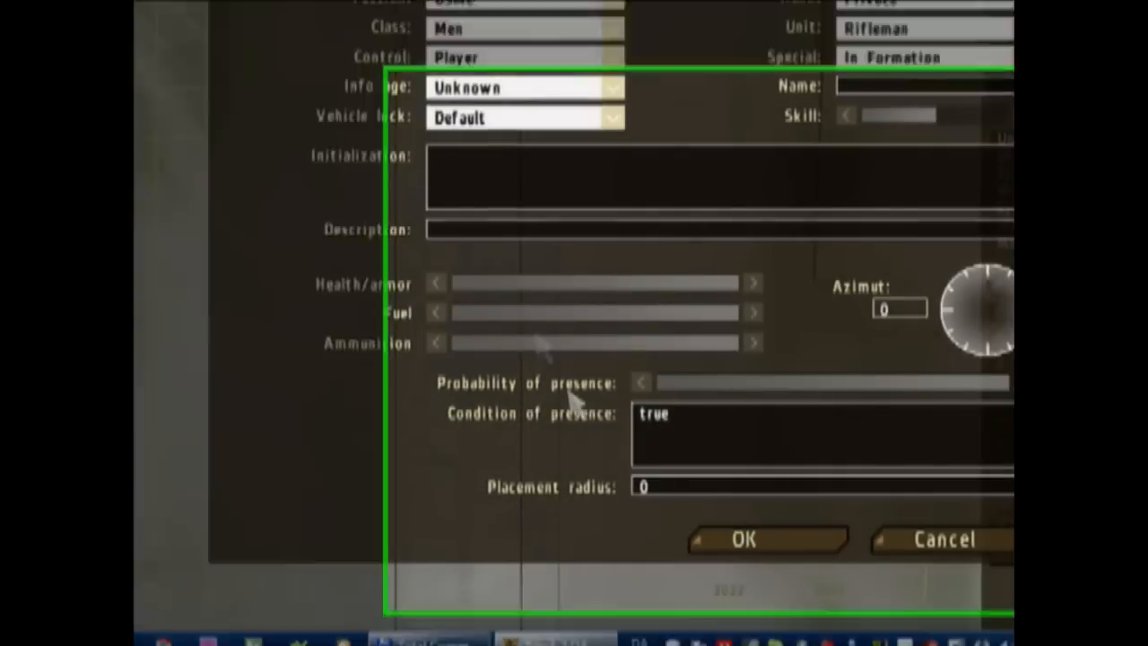
Place a Functions module beside the player unit and save the mission as user mission "Intel".
left_click(742, 538)
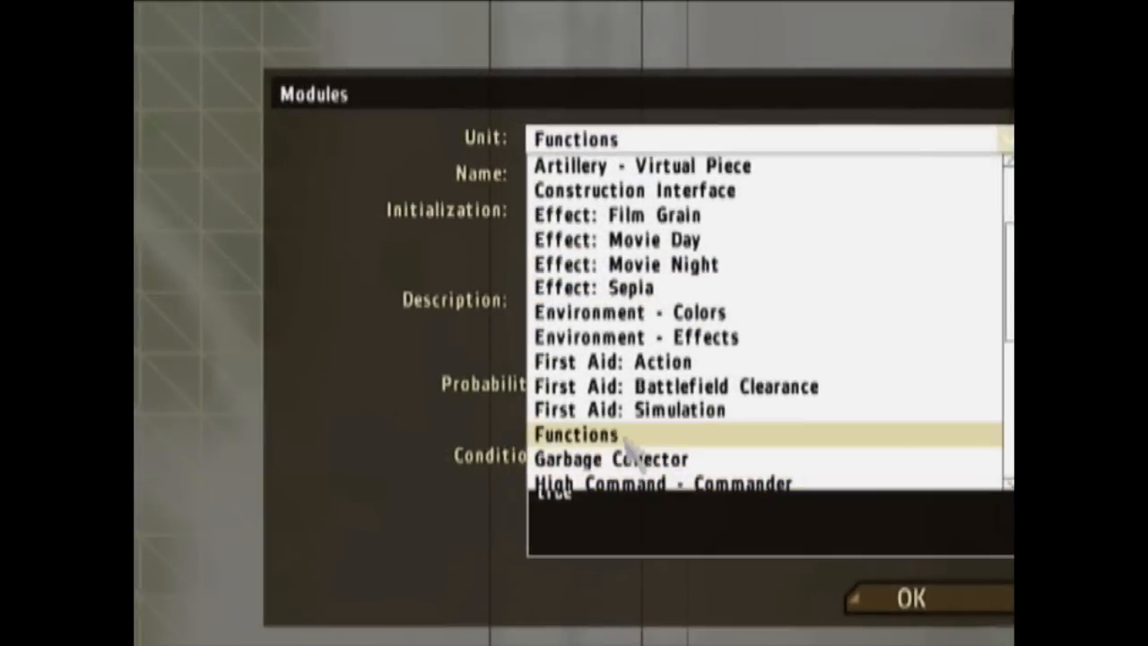
left_click(574, 435)
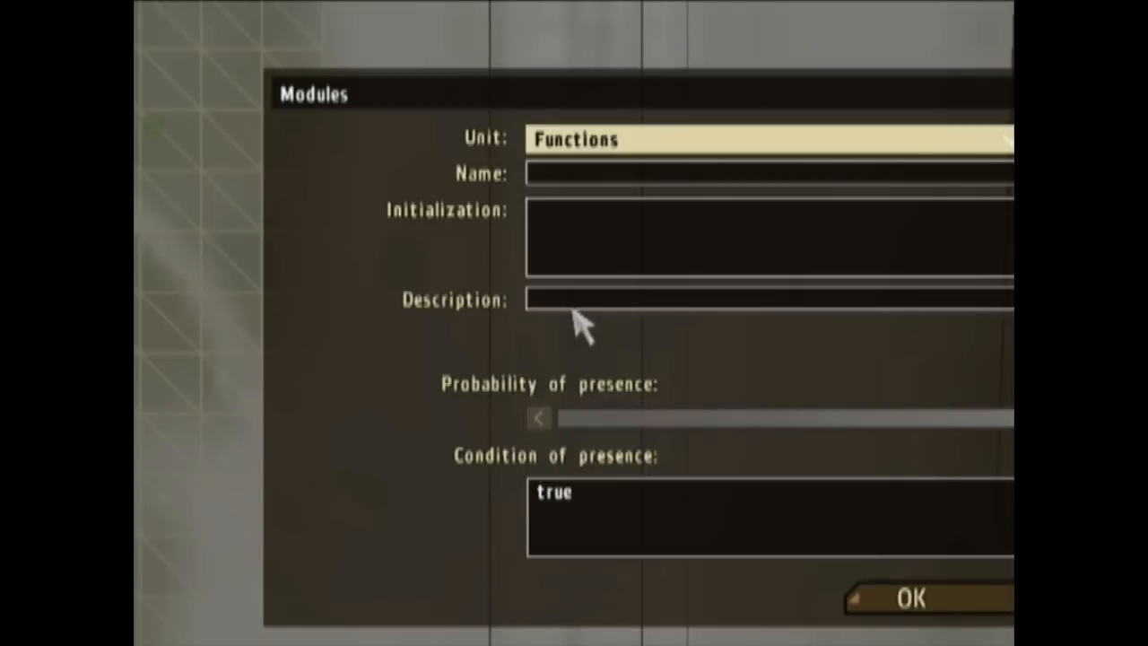
mouse_move(572, 323)
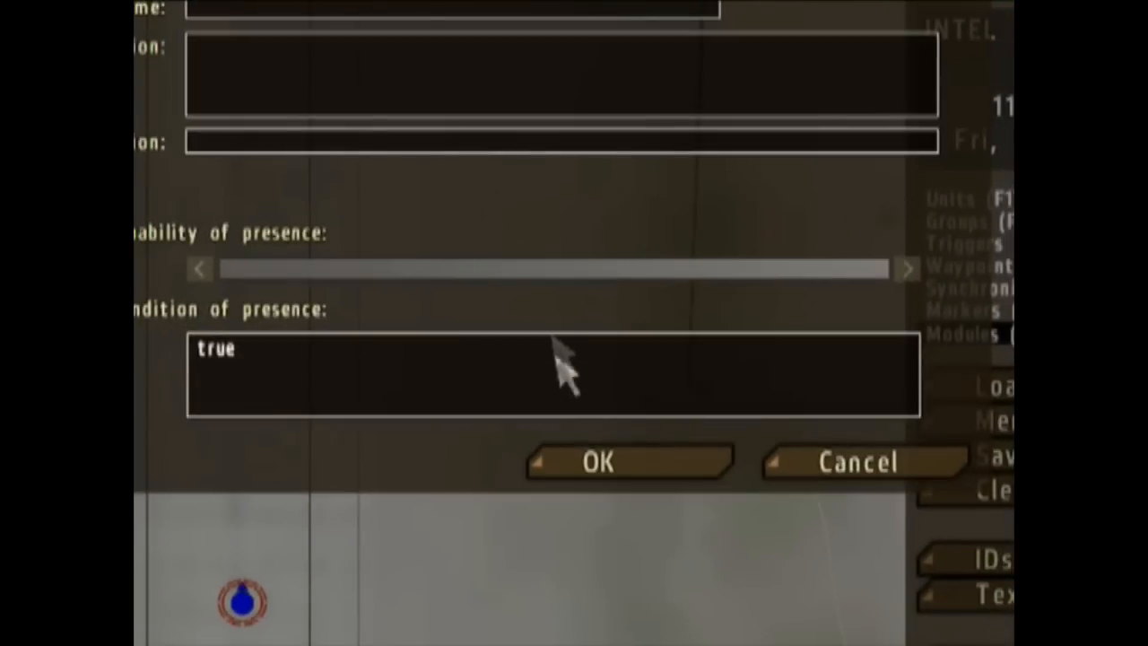
left_click(596, 460)
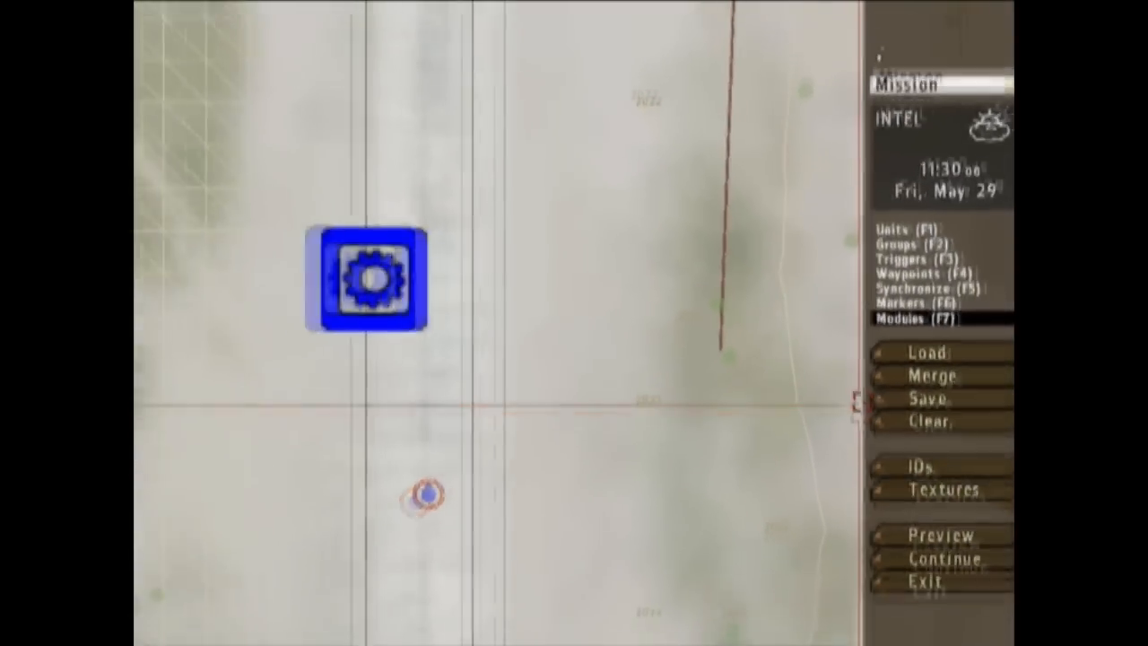
left_click(930, 398)
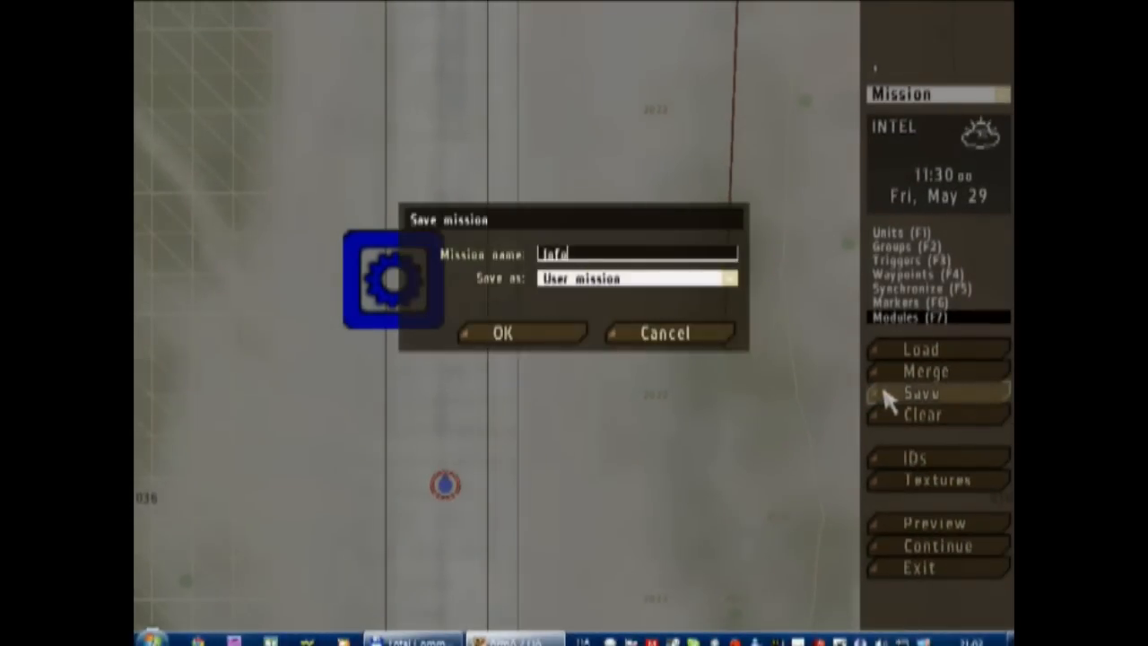
left_click(502, 332)
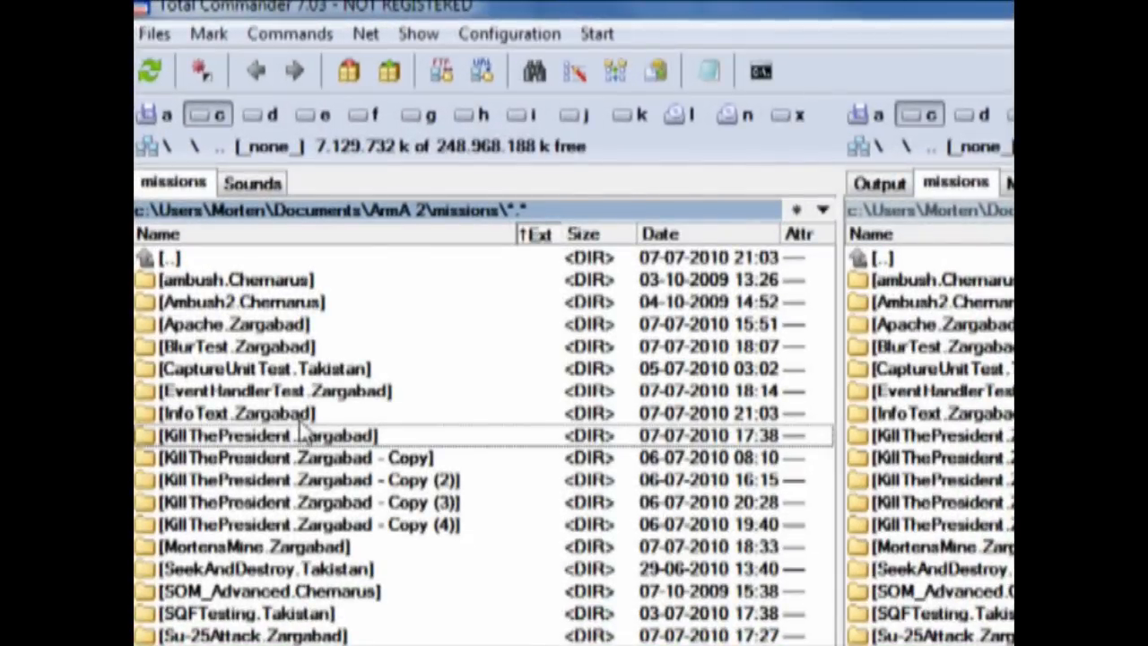
Create a new init.sqf text file inside the InfoText.Zargabad folder.
double_click(237, 412)
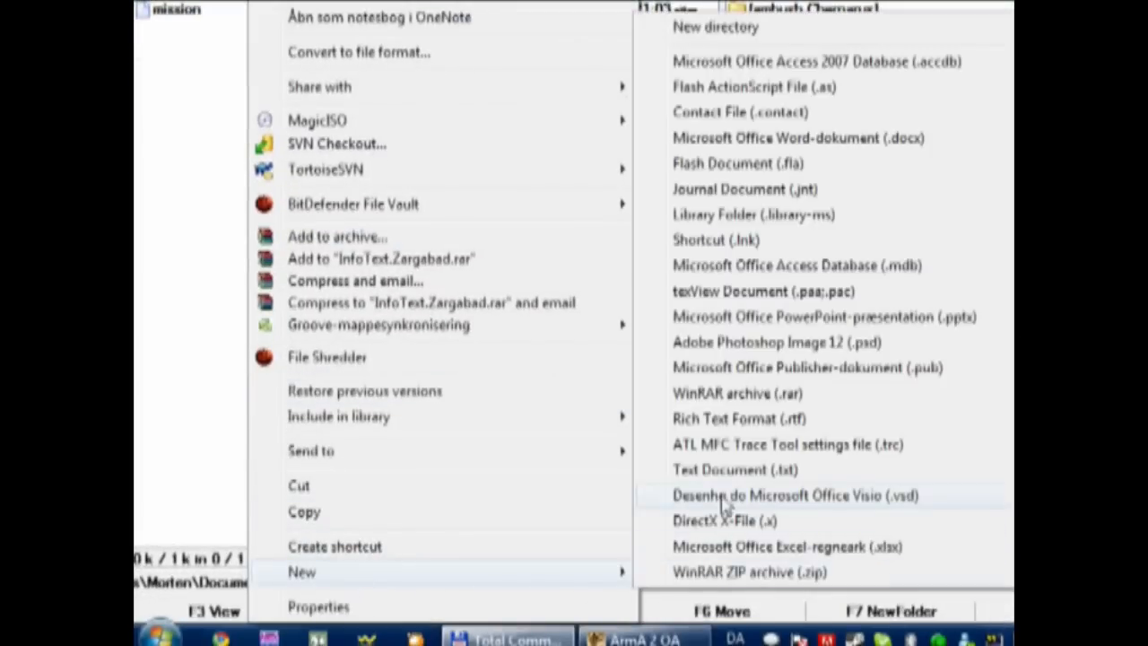
mouse_move(726, 481)
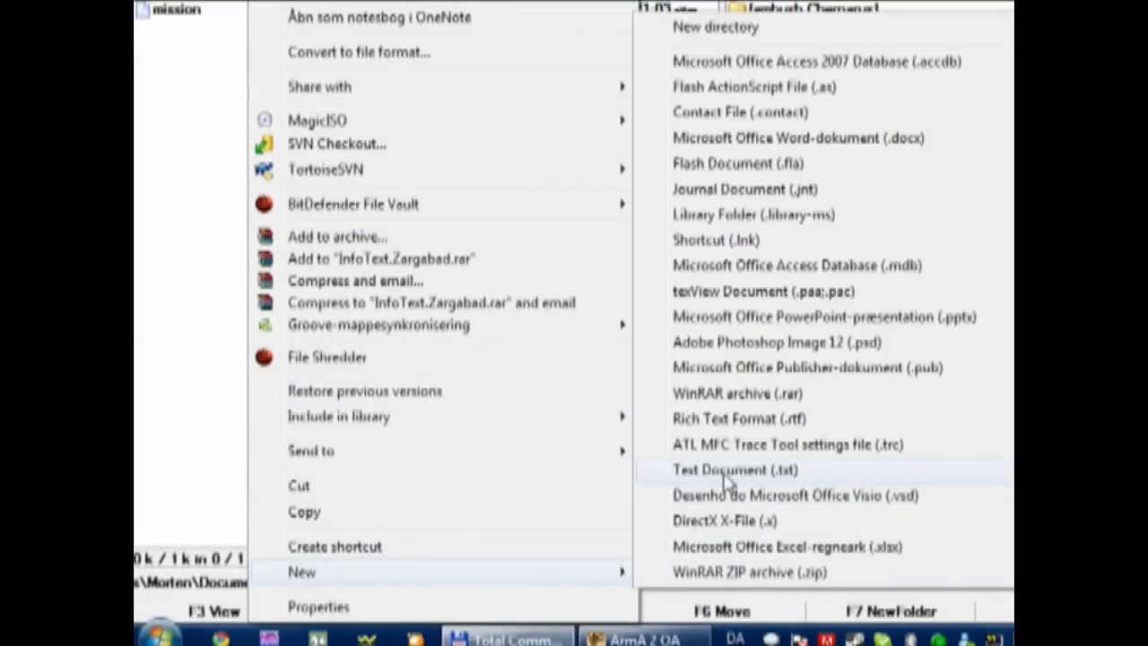
left_click(719, 469)
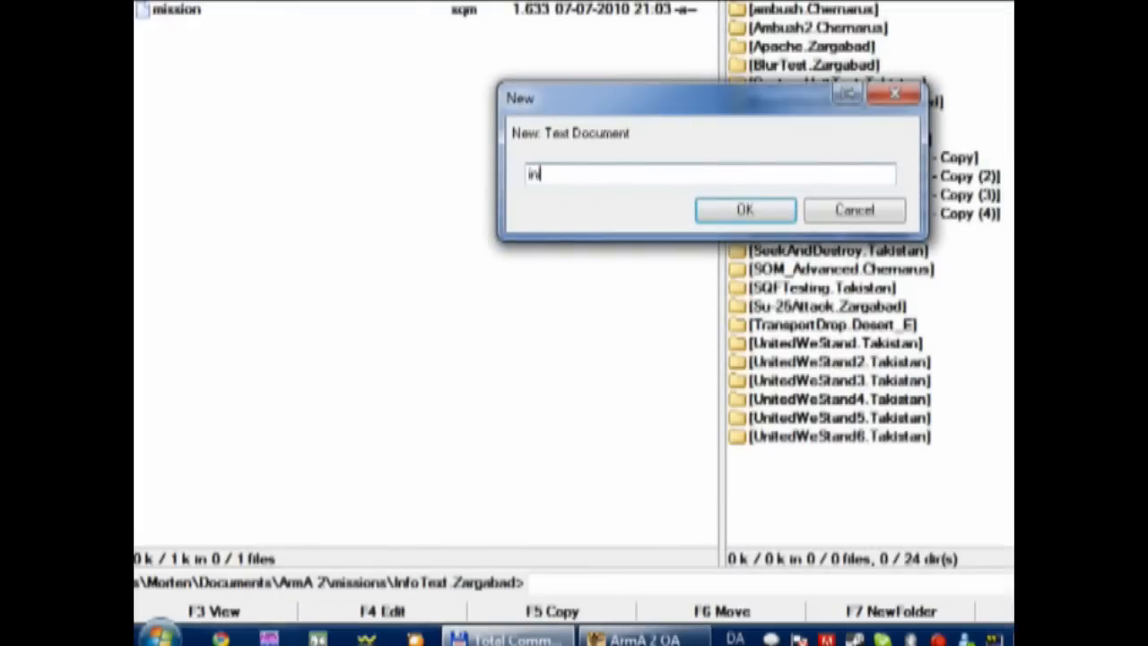
type("it")
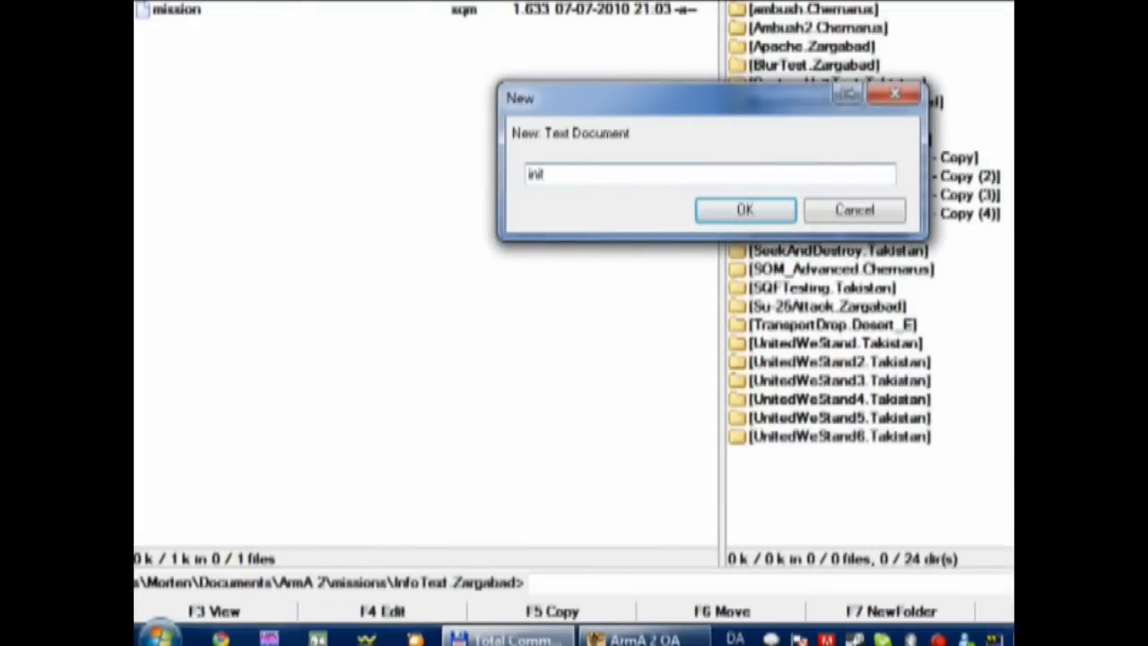
left_click(742, 208)
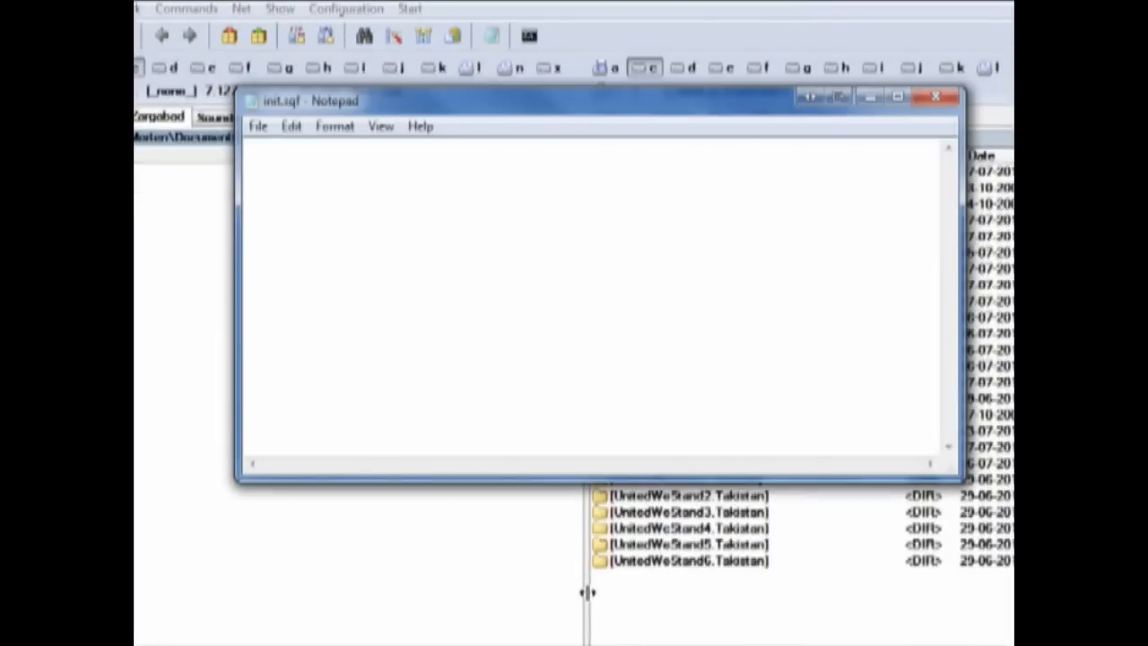
mouse_move(528, 423)
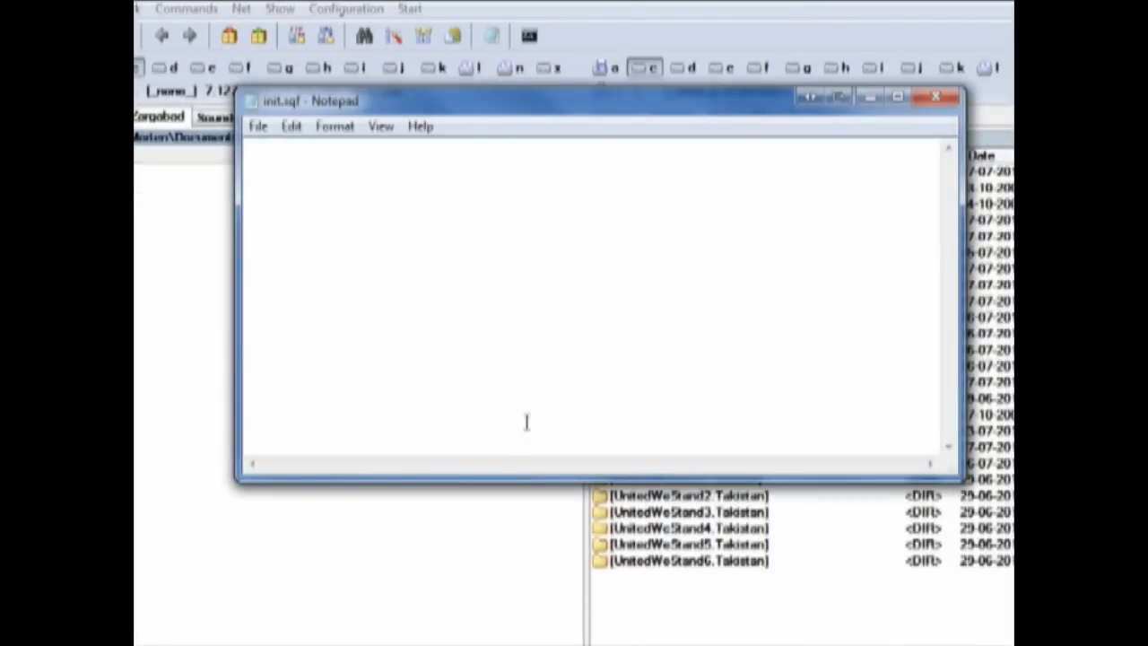
Write waitUntil{!isNil "bis_fnc_init"}; as the first line of init.sqf.
type("waitU")
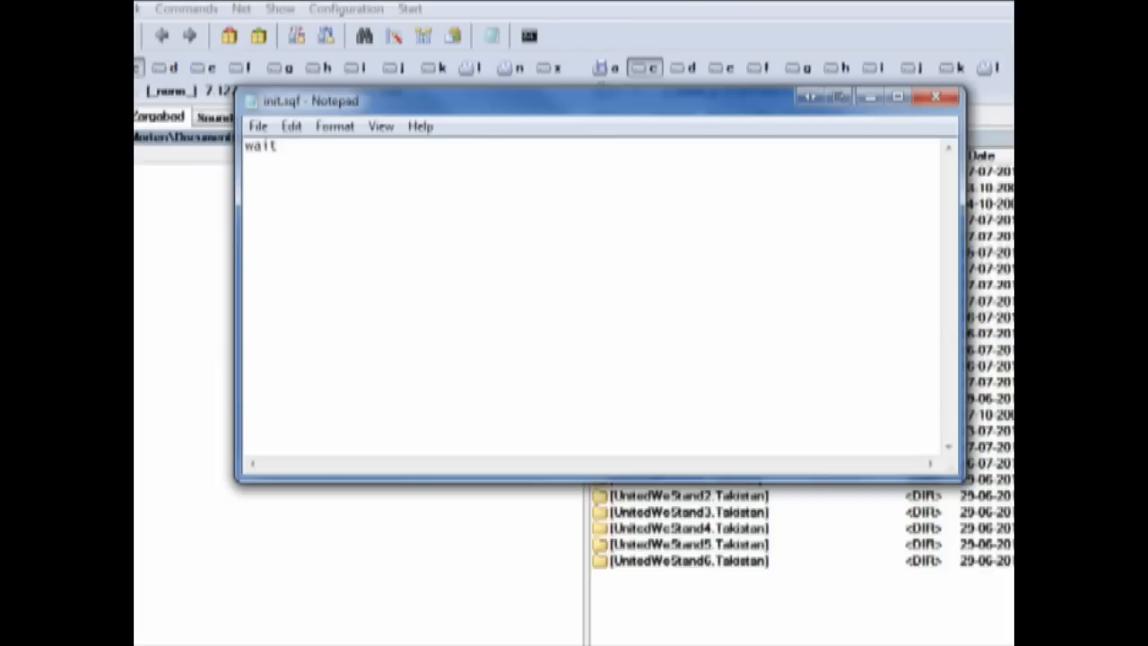
type("Until{!is")
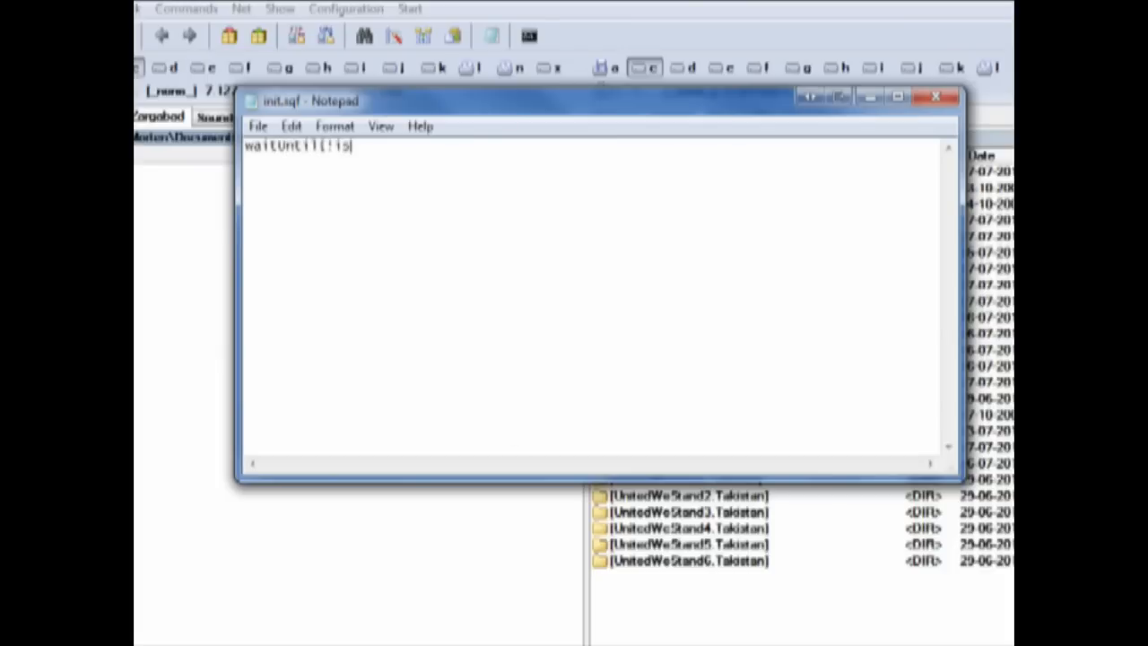
type("Nil \"bis_fnc")
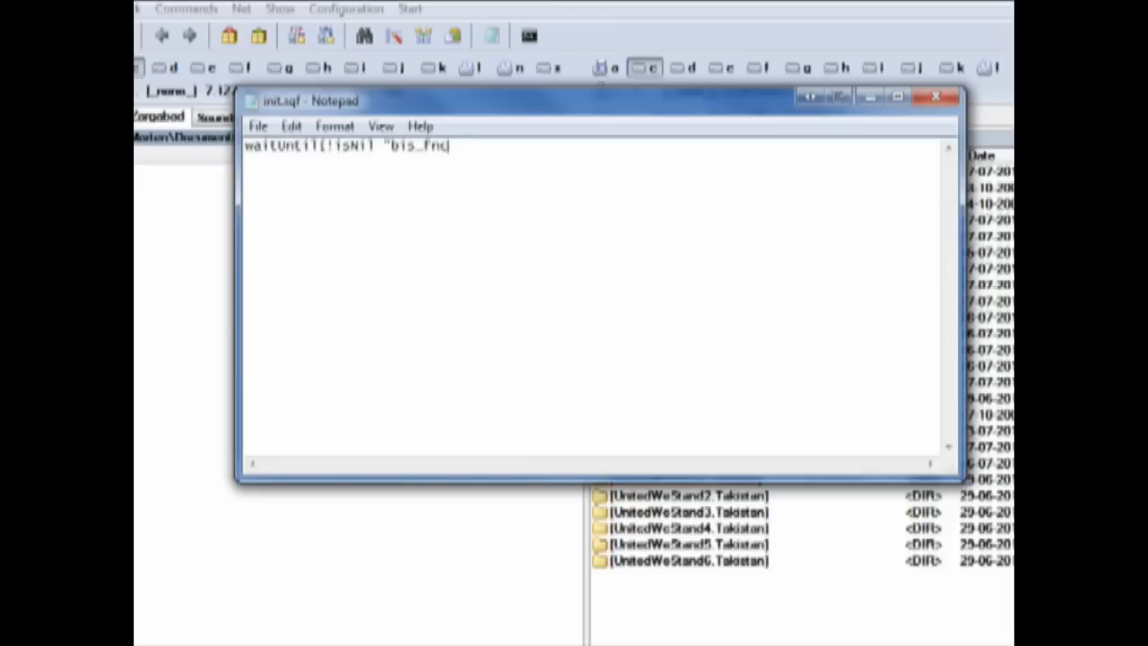
type("_init\"")
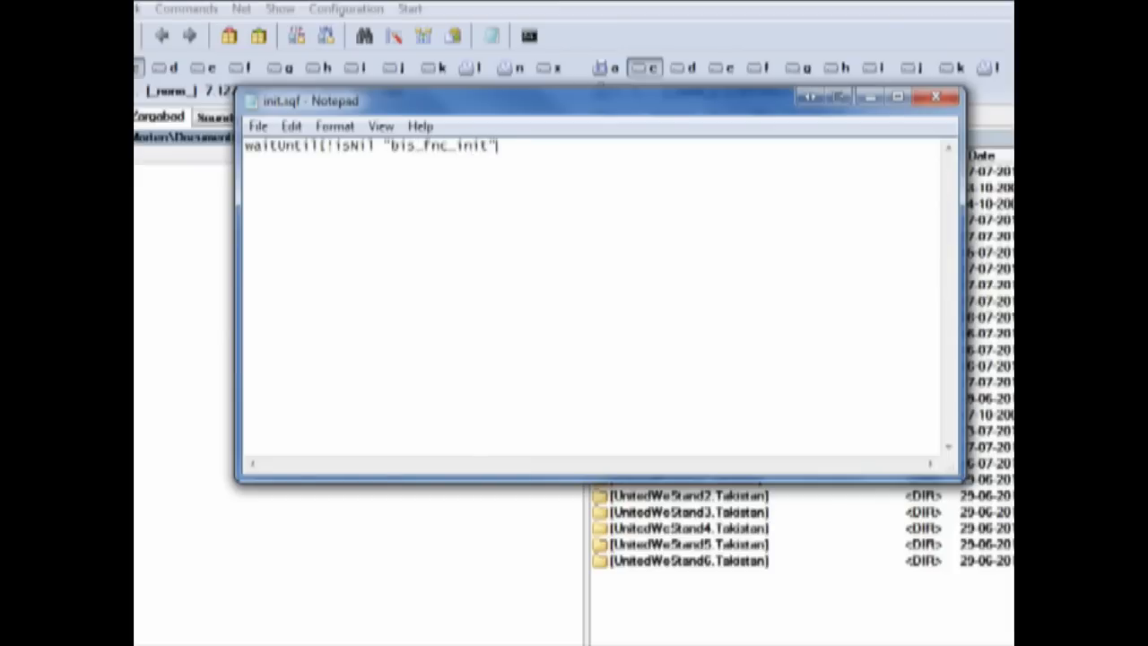
type(";")
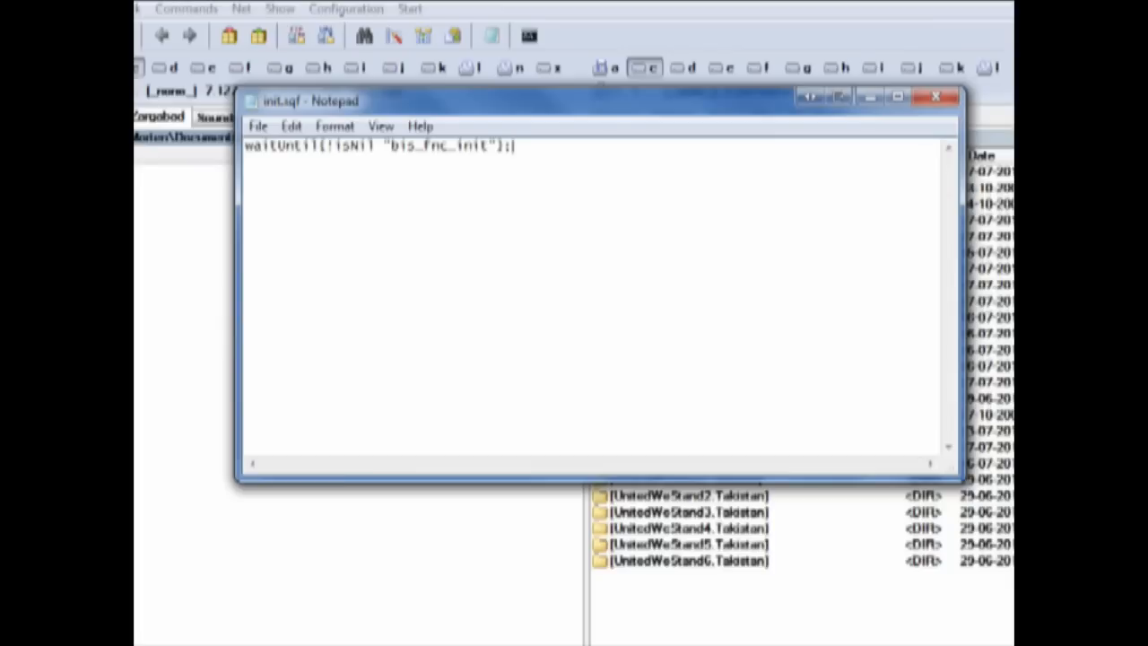
mouse_move(516, 435)
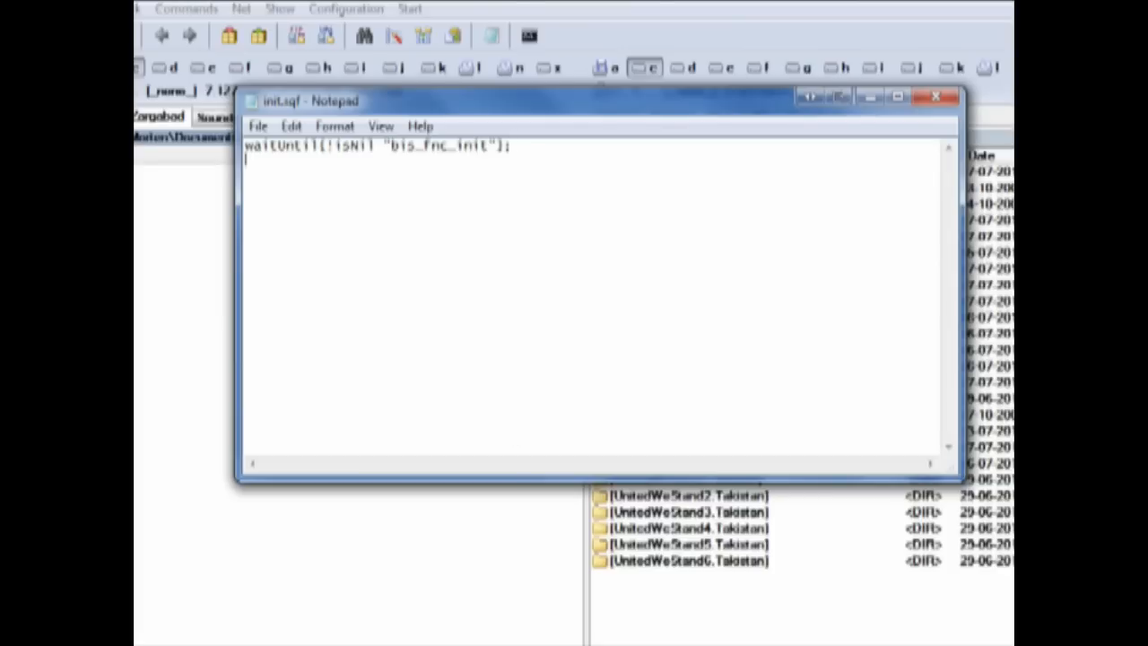
Write ["Line 1", "Line 2"] call bis_fnc_infoText; as the second line of init.sqf.
type("{}")
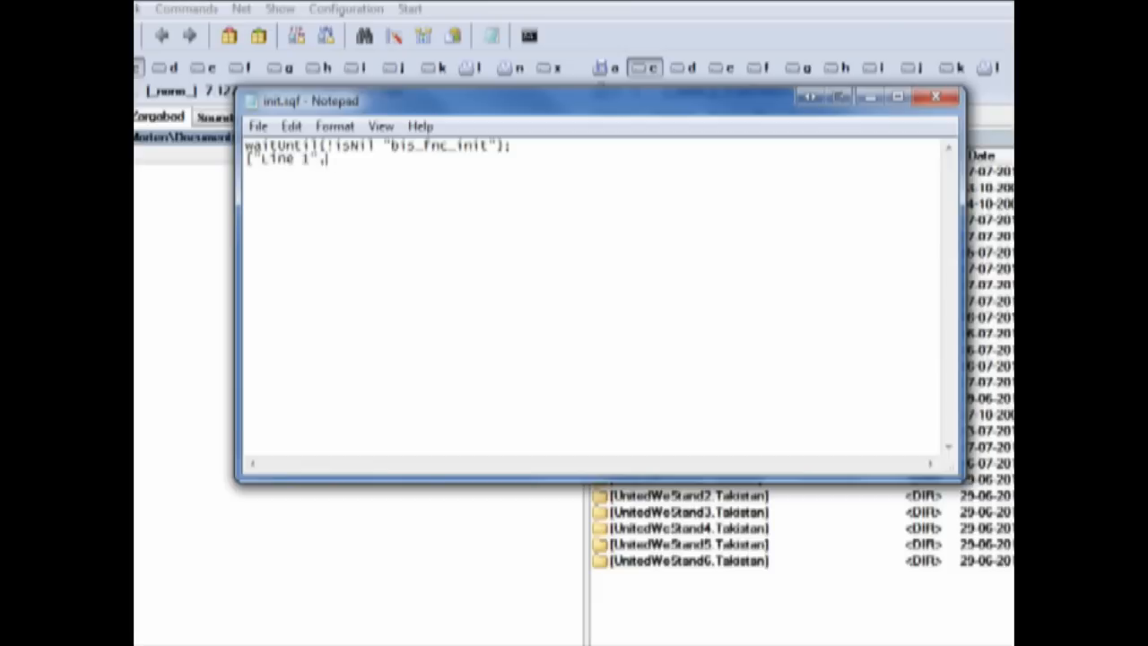
type(", \"Line 2")
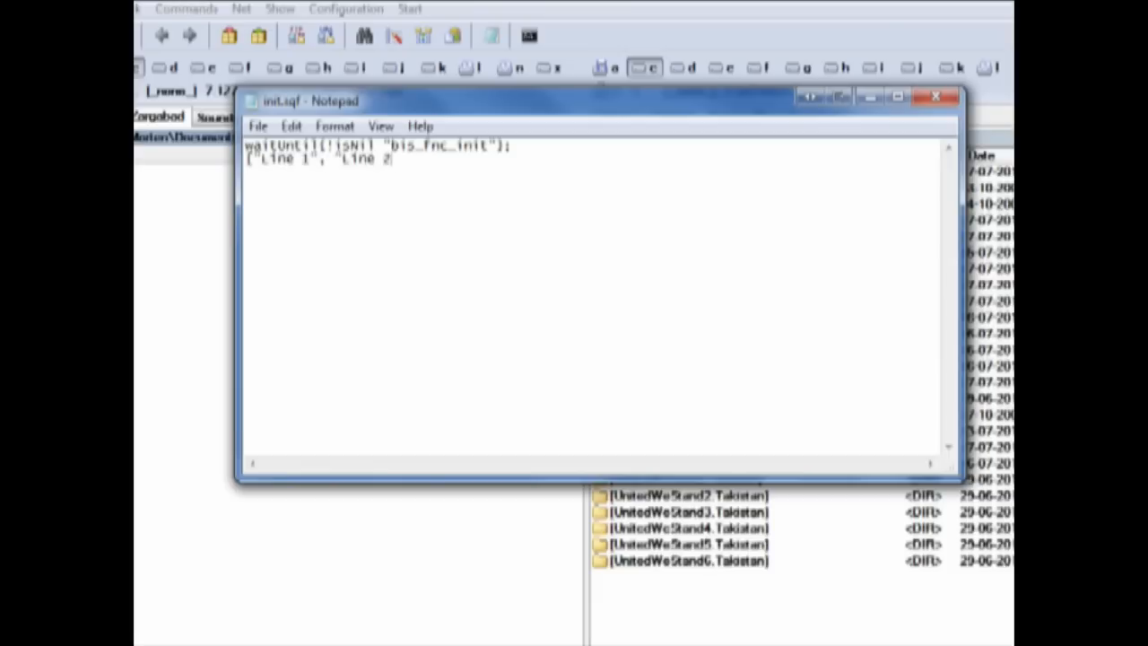
type("call bis_fnc_infoText;")
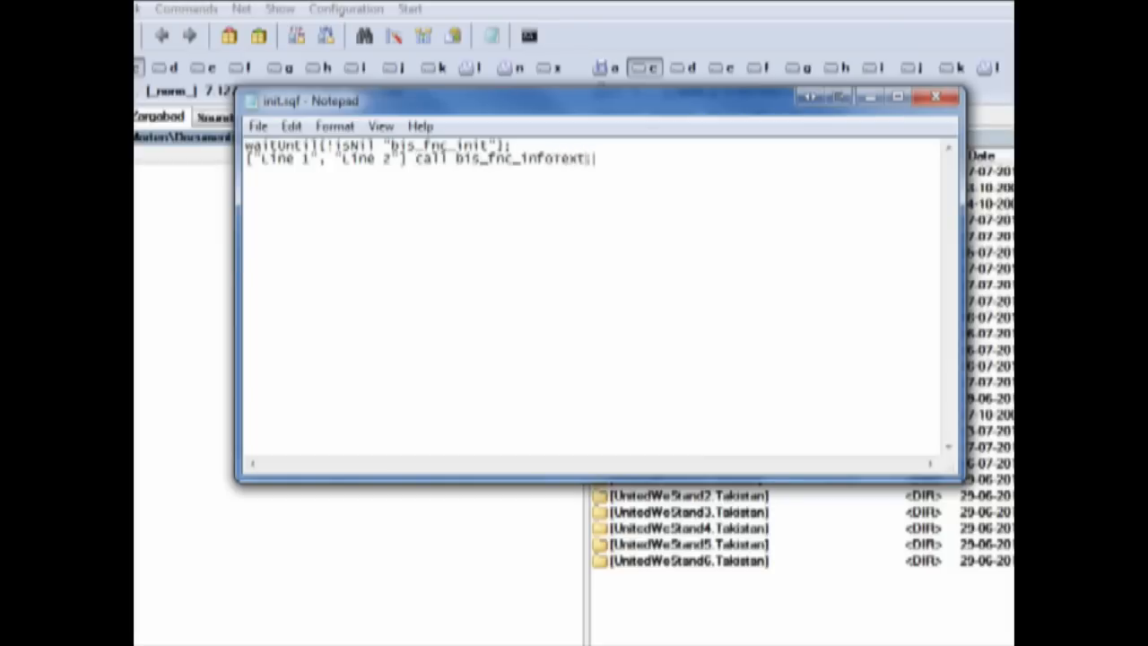
double_click(516, 158)
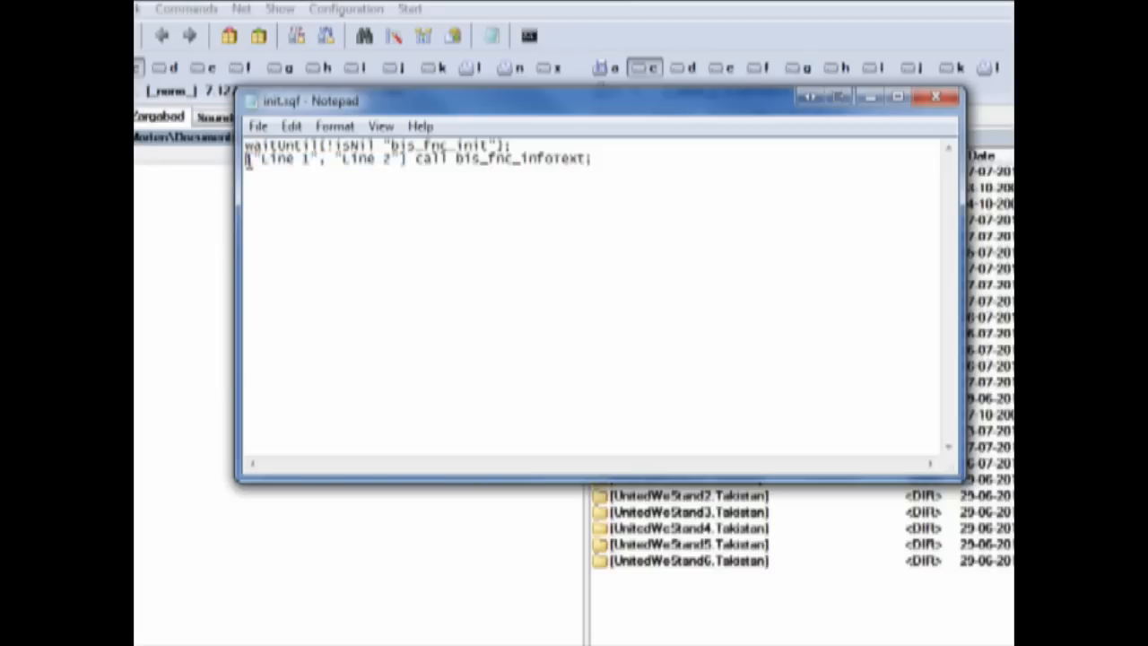
double_click(280, 158)
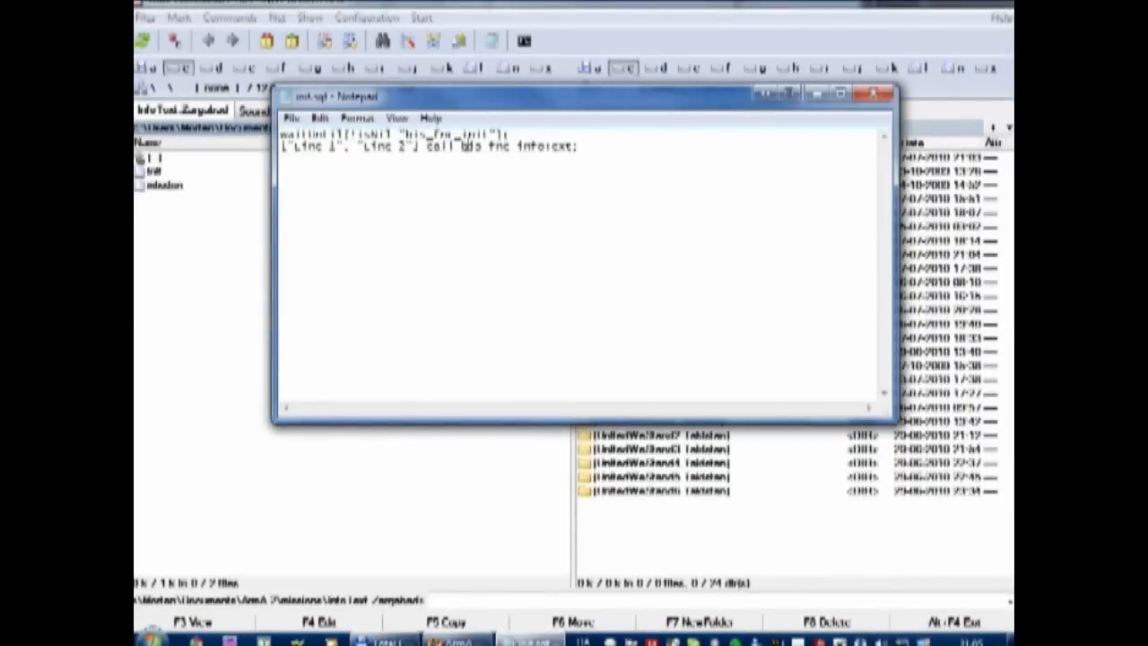
Preview the mission so Line 1 and Line 2 show as intro text, then leave the preview.
double_click(520, 147)
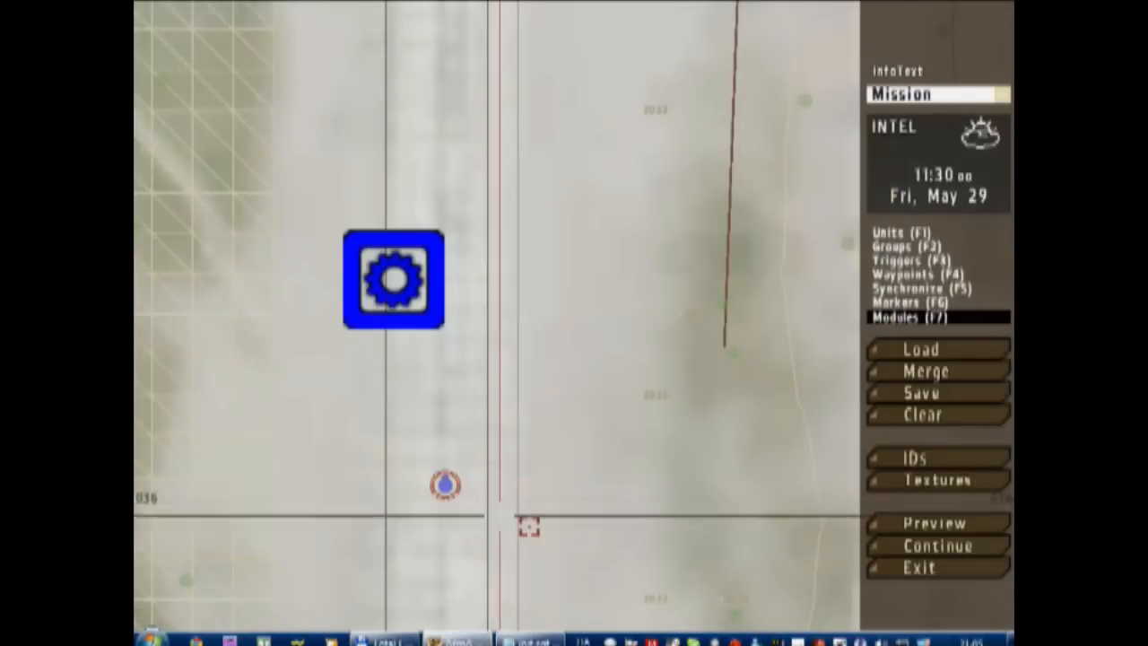
left_click(936, 522)
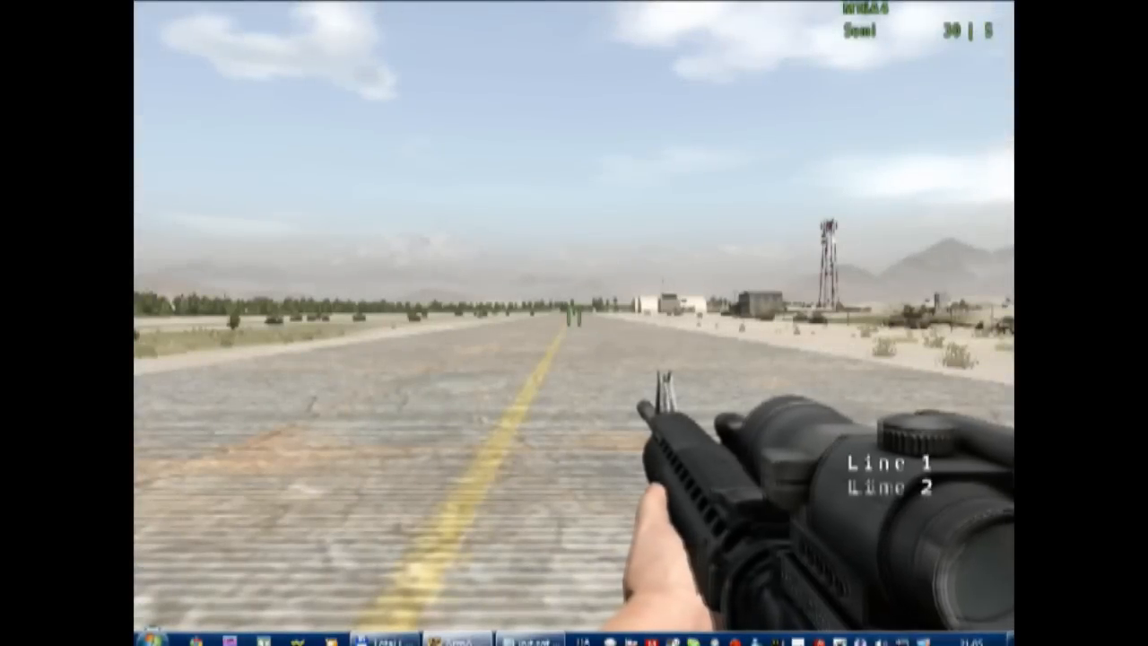
key("Escape")
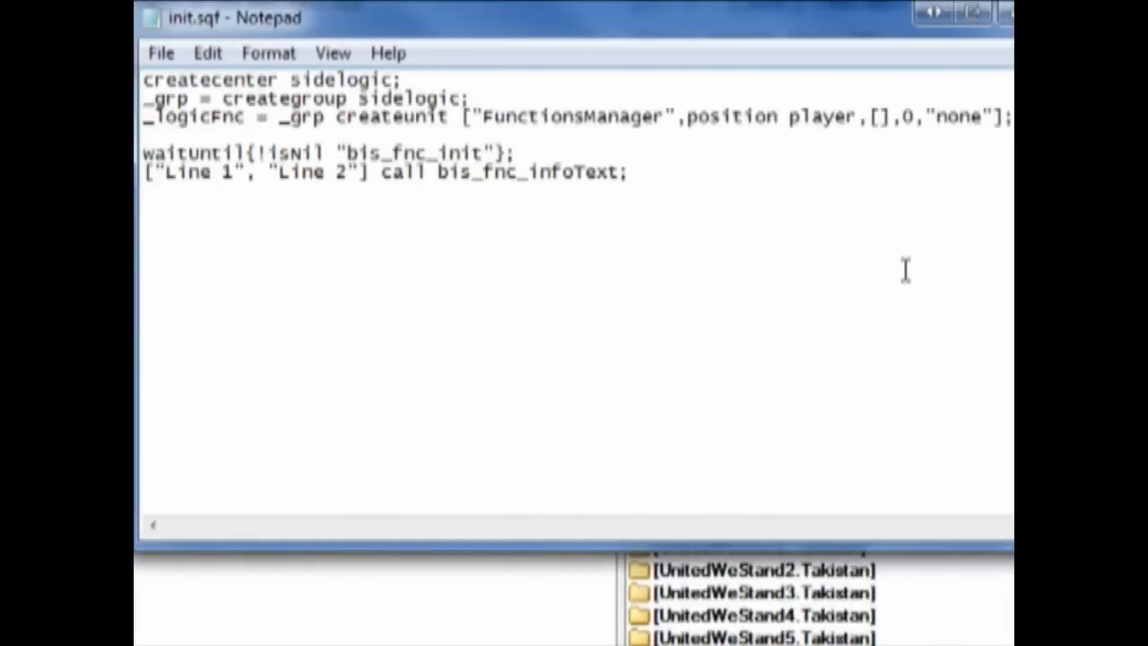
Insert the FunctionsManager createCenter/createGroup/createUnit lines above waitUntil.
triple_click(269, 79)
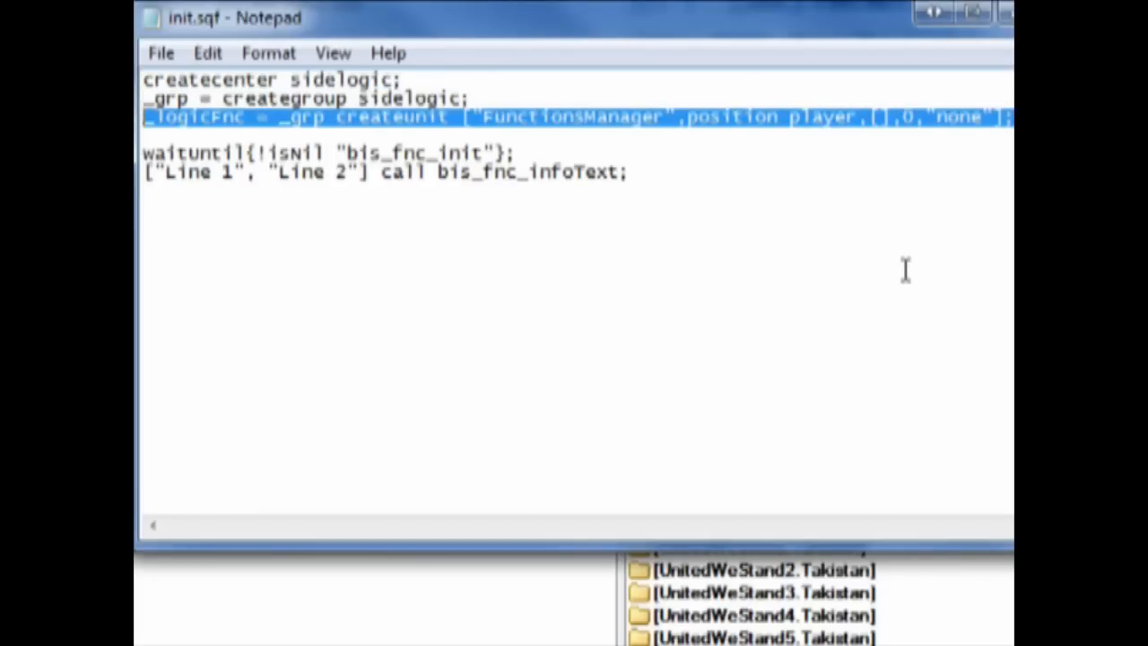
mouse_move(502, 99)
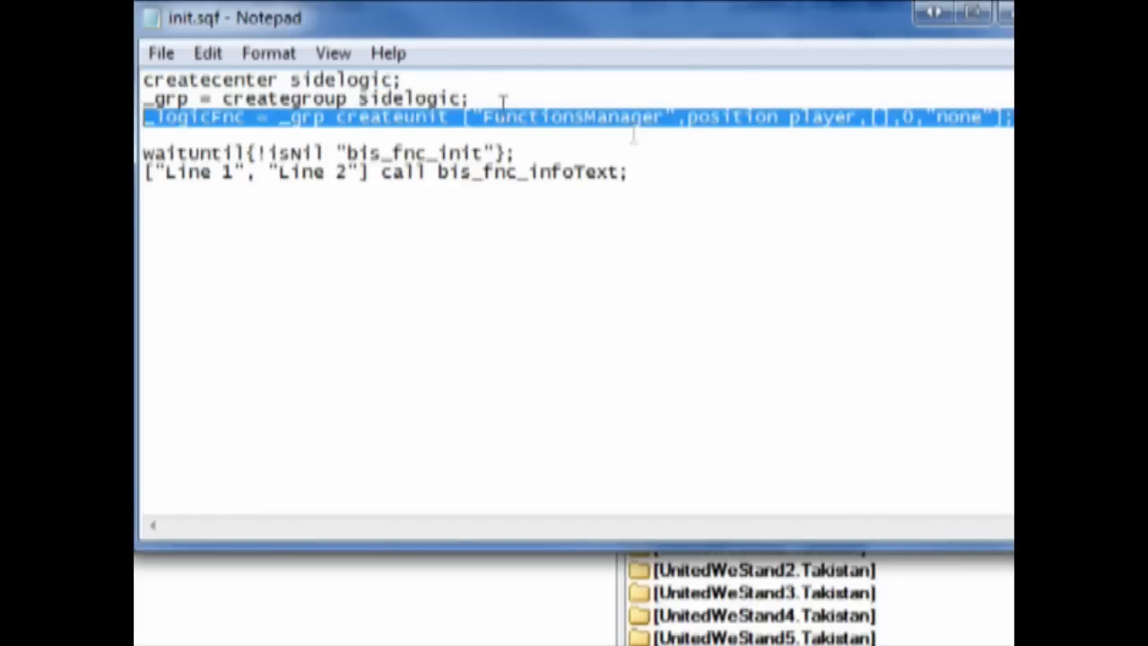
double_click(301, 117)
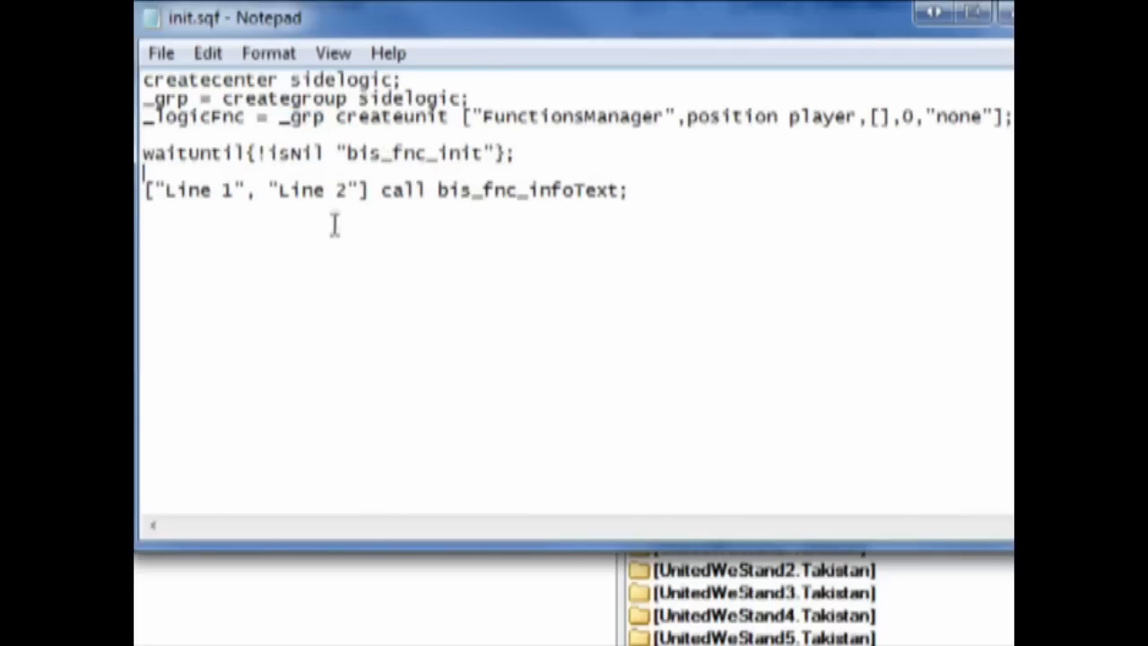
Replace "Line 1" with "Are you ready for war" and start the second entry with name player.
double_click(196, 190)
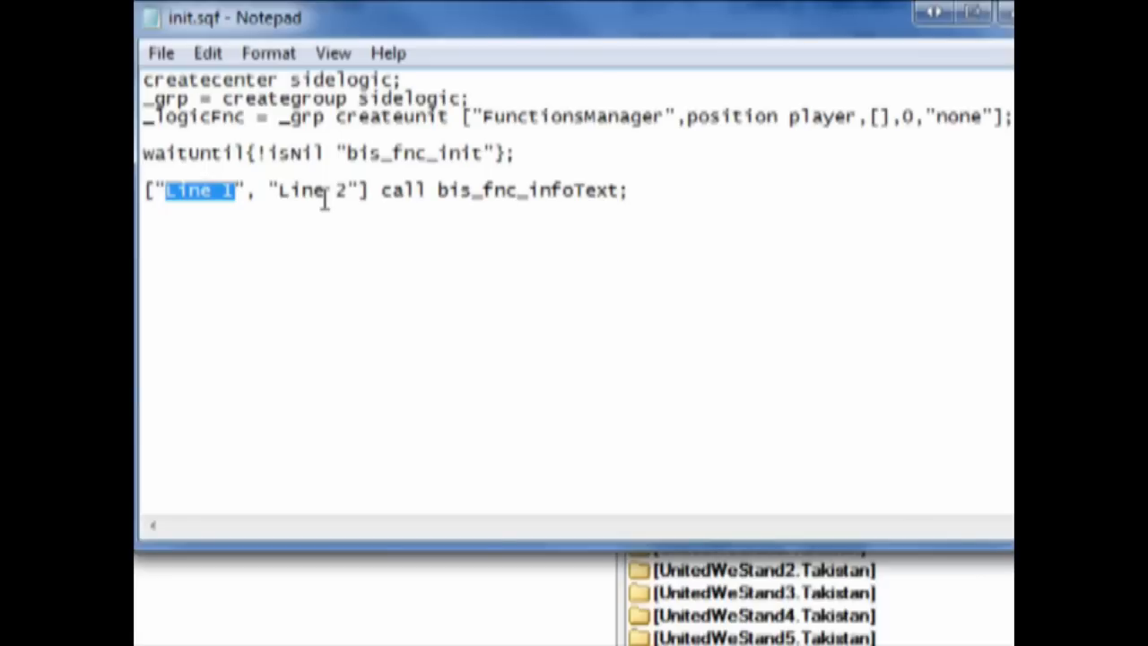
type("We")
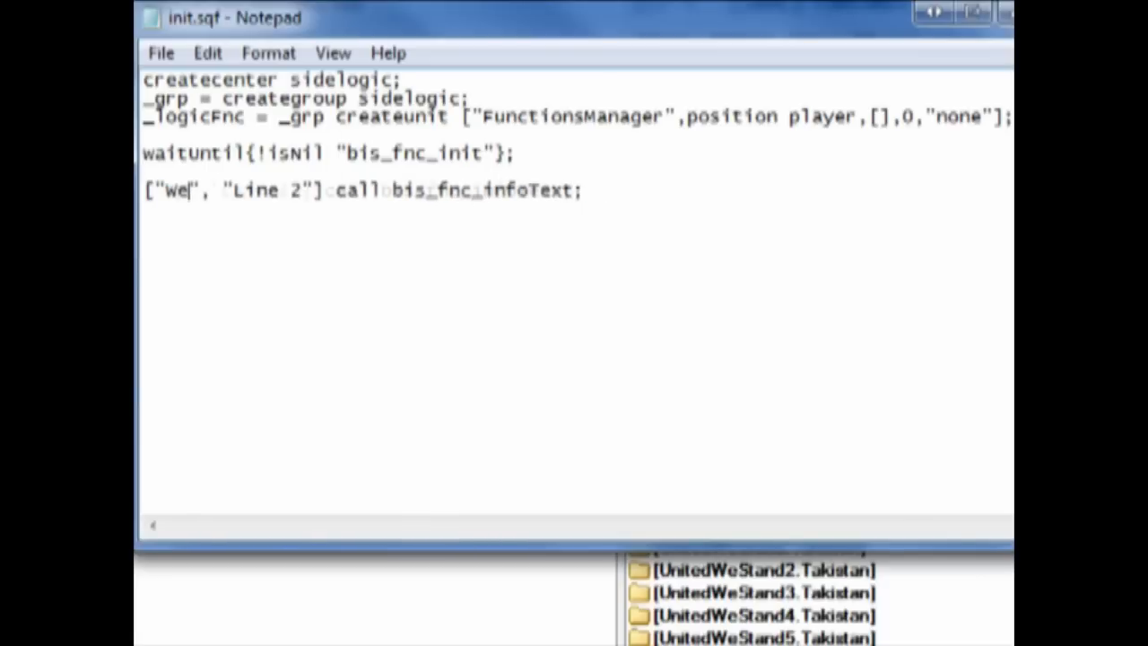
type("Are you ready f")
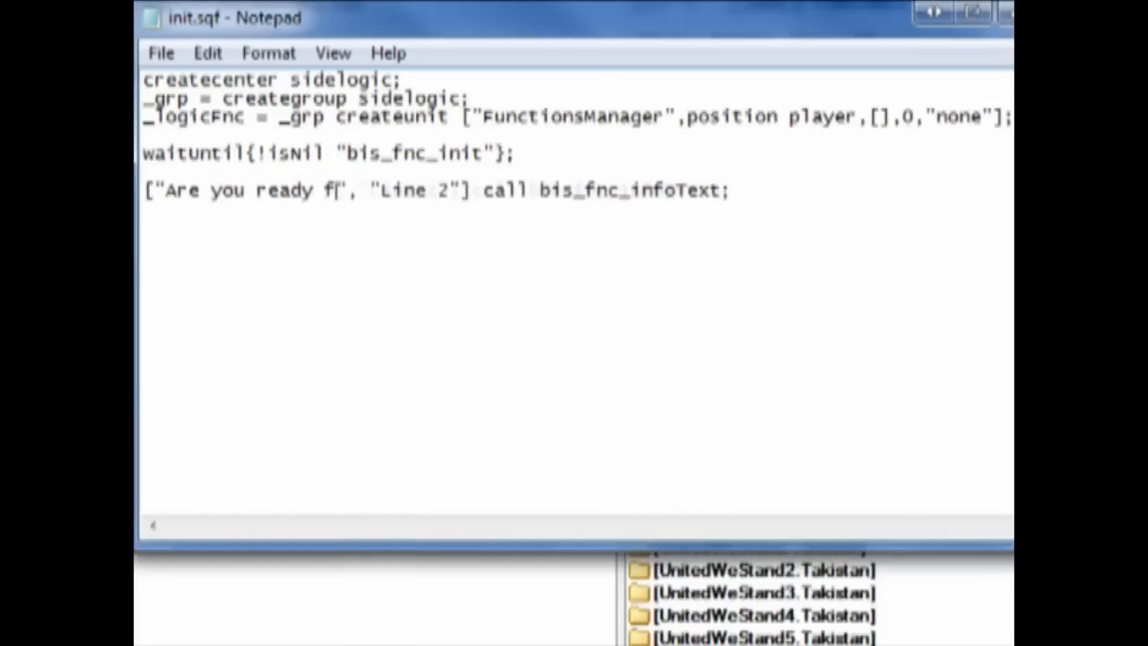
type("or war")
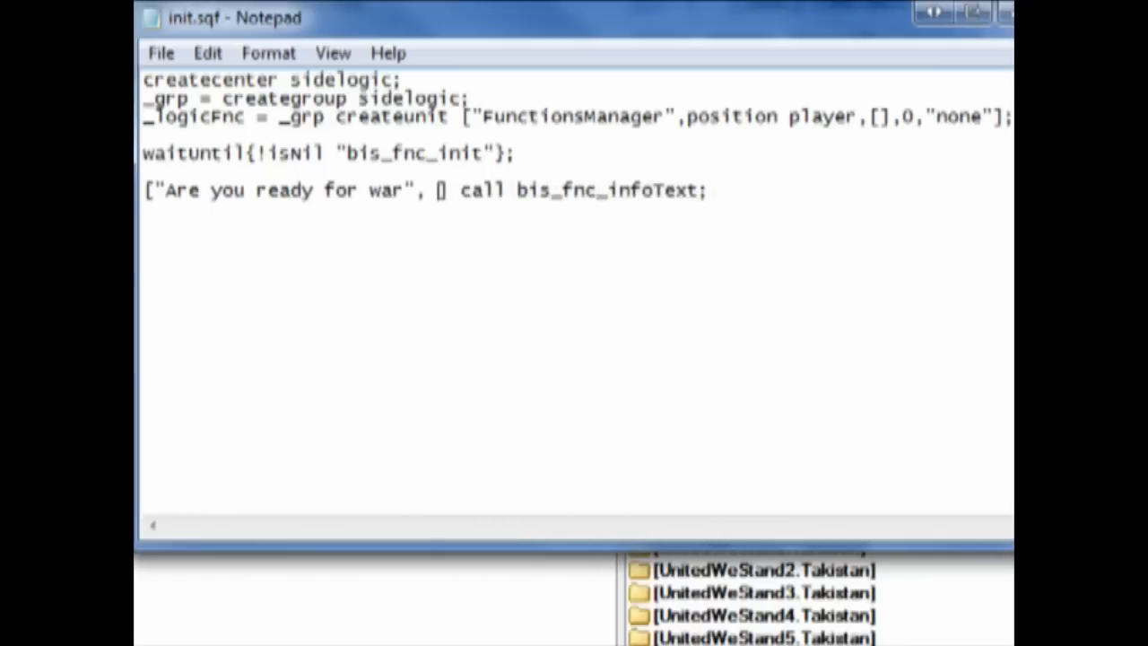
type("name player")
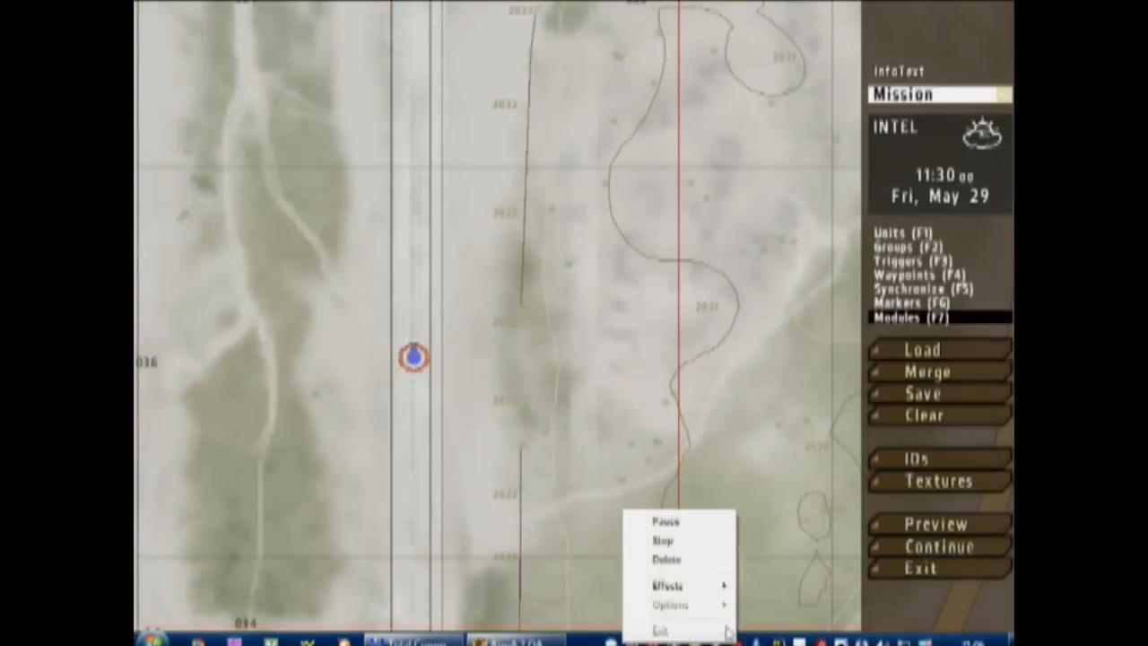
mouse_move(683, 545)
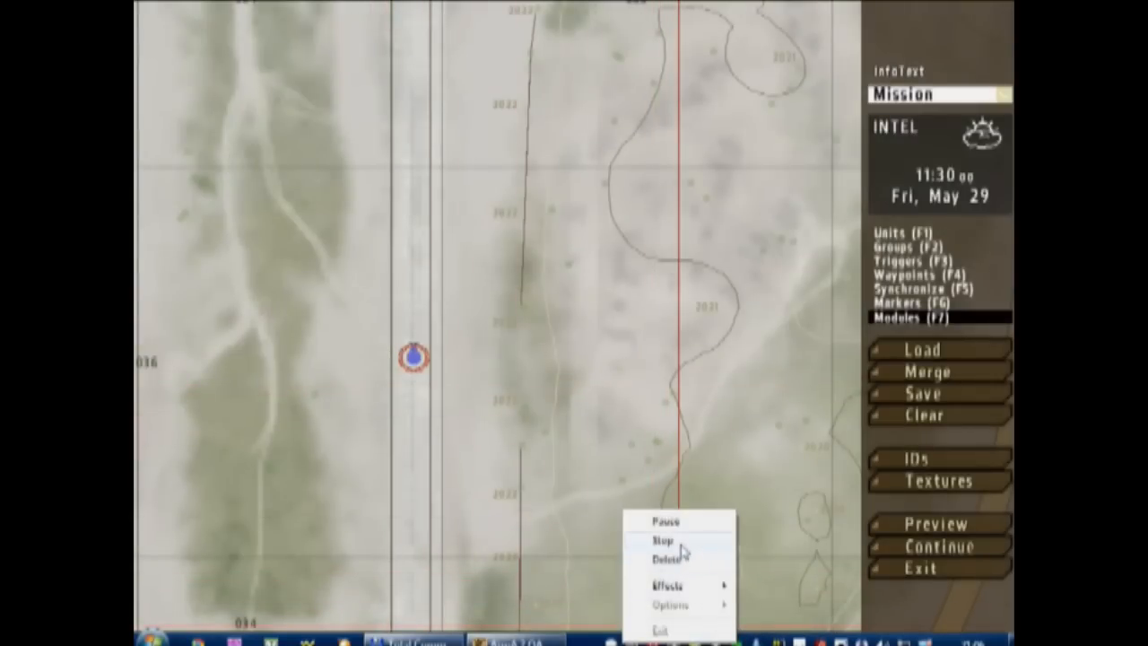